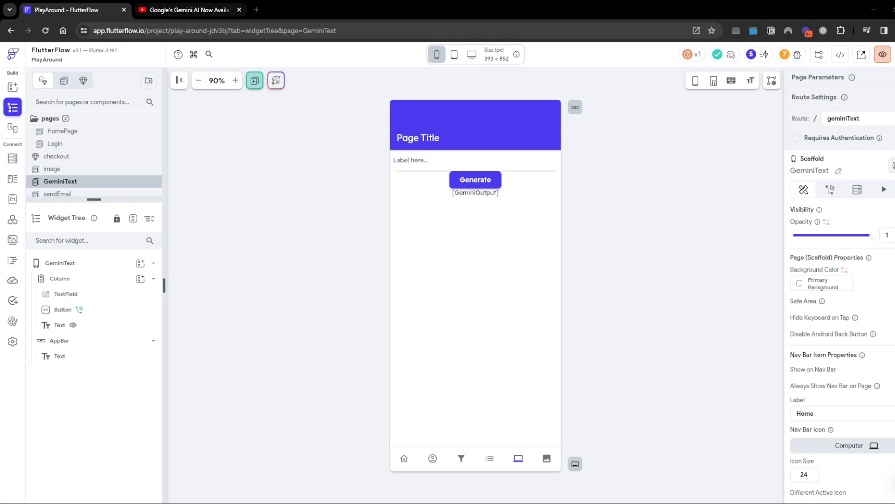
Glance at the Gemini announcement video and return to the FlutterFlow project.
{"action": "left_click", "coordinate": [188, 9]}
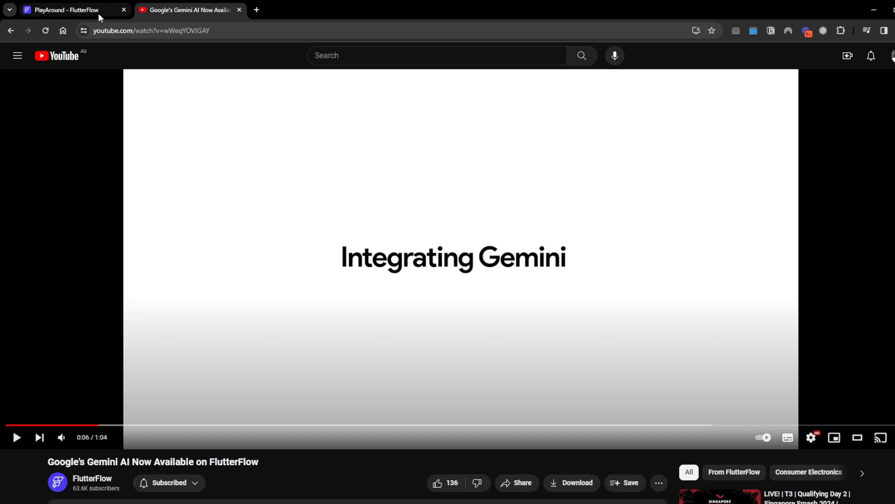
{"action": "left_click", "coordinate": [68, 9]}
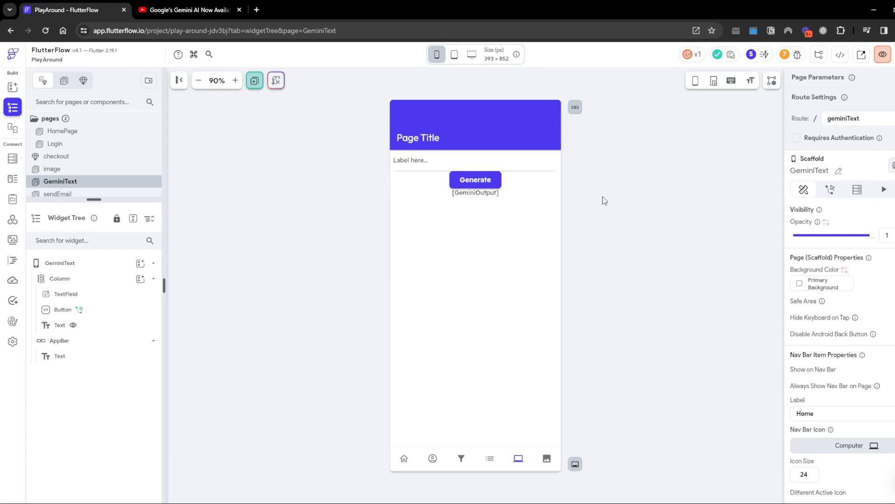
{"action": "mouse_move", "coordinate": [623, 209]}
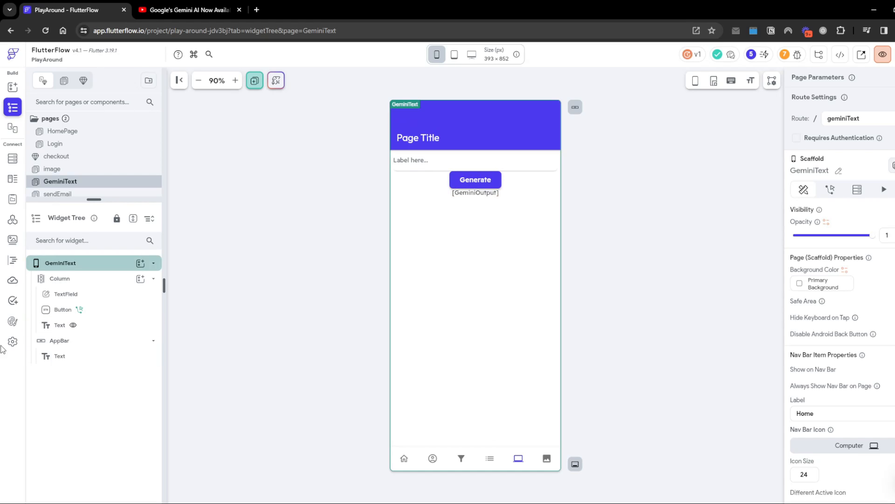
{"action": "left_click", "coordinate": [12, 341]}
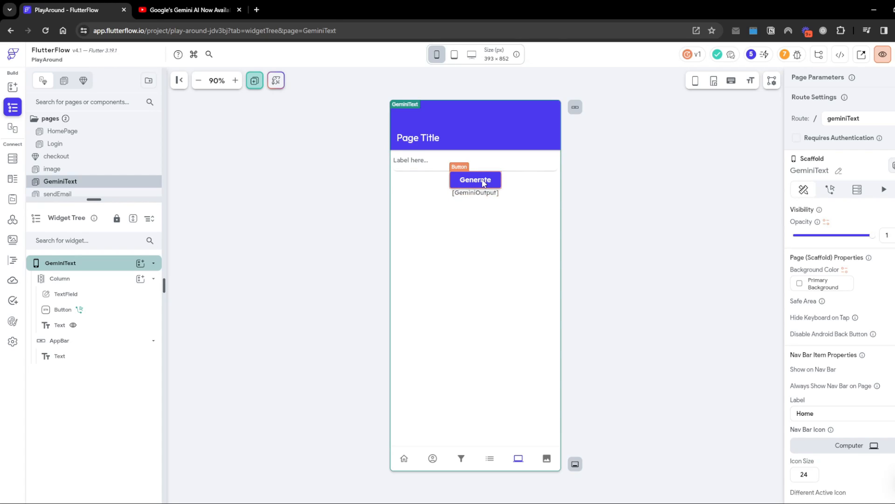
Show the Generate button's On Tap action: Gemini Generate Text with the text field as prompt.
{"action": "left_click", "coordinate": [475, 179]}
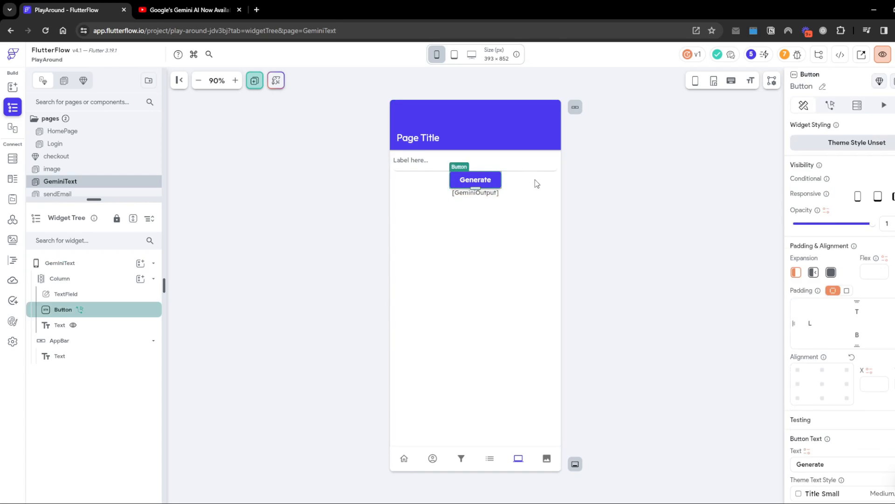
{"action": "left_click", "coordinate": [832, 106]}
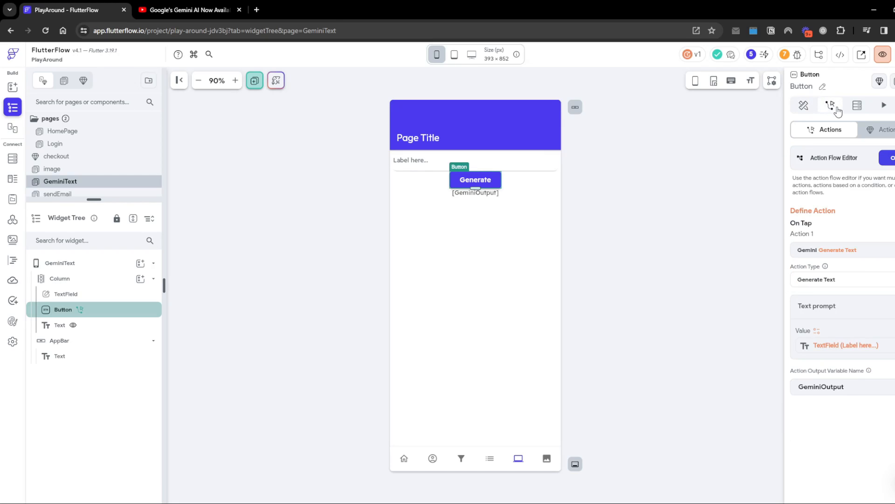
{"action": "mouse_move", "coordinate": [883, 254]}
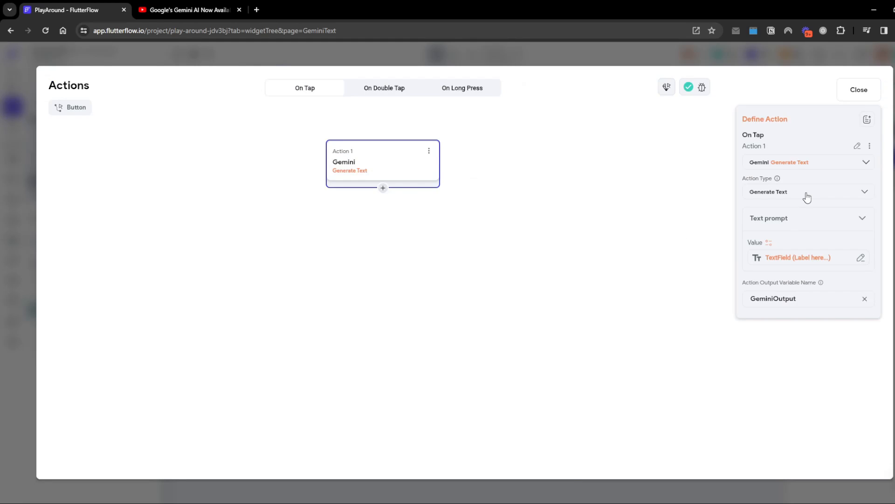
Try the Count Tokens action type, revert to Generate Text and close the Actions dialog.
{"action": "left_click", "coordinate": [808, 191]}
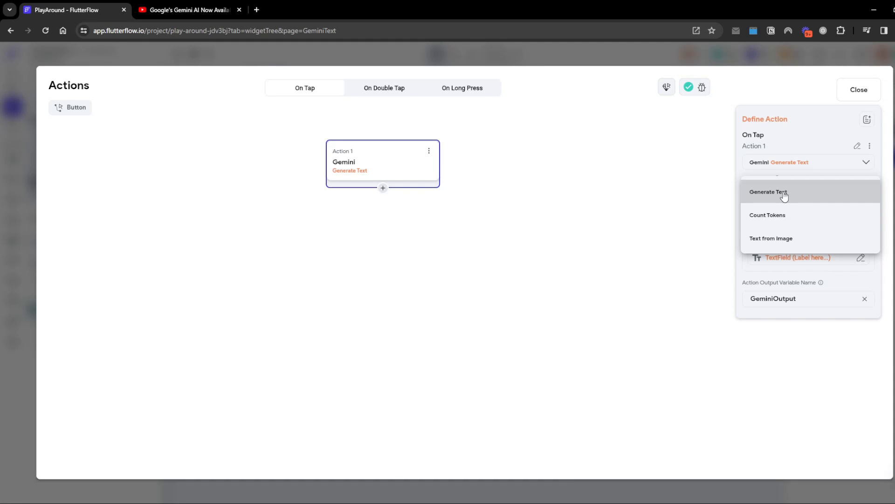
{"action": "mouse_move", "coordinate": [841, 248]}
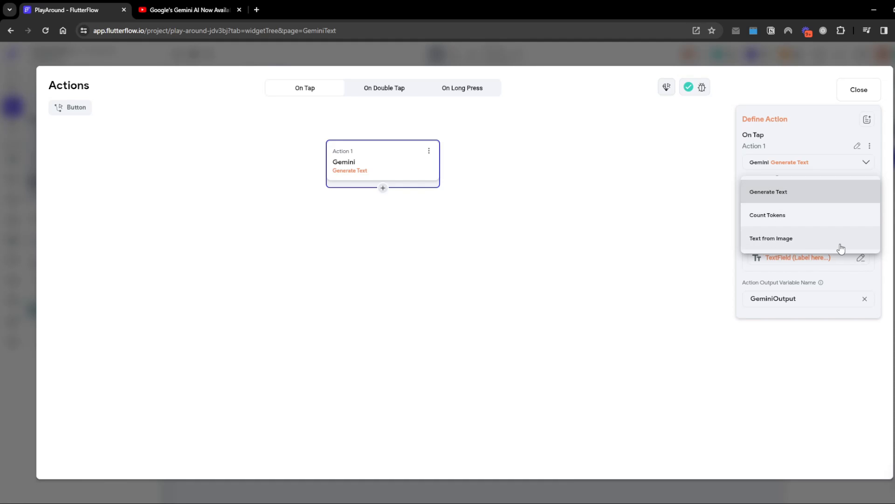
{"action": "mouse_move", "coordinate": [770, 223]}
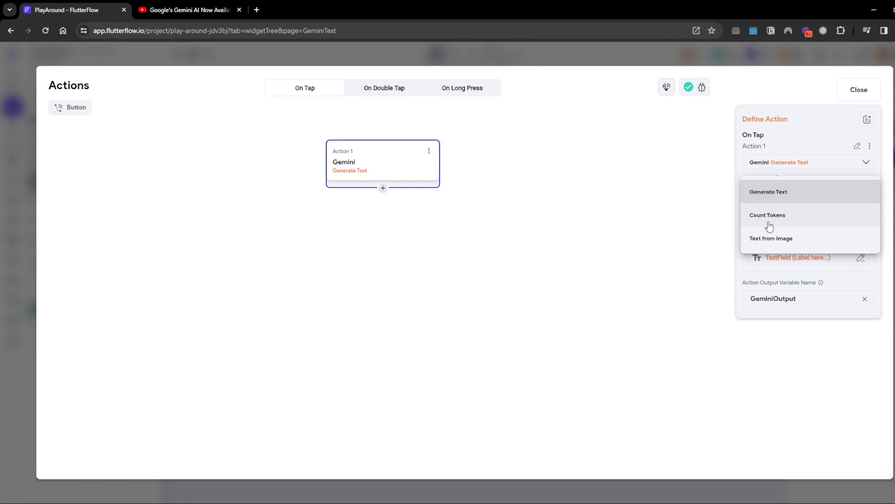
{"action": "mouse_move", "coordinate": [766, 222]}
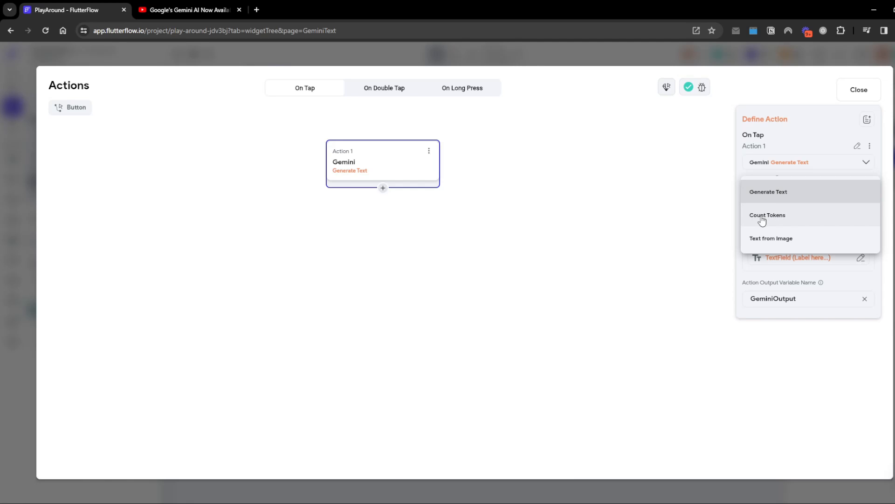
{"action": "left_click", "coordinate": [767, 214]}
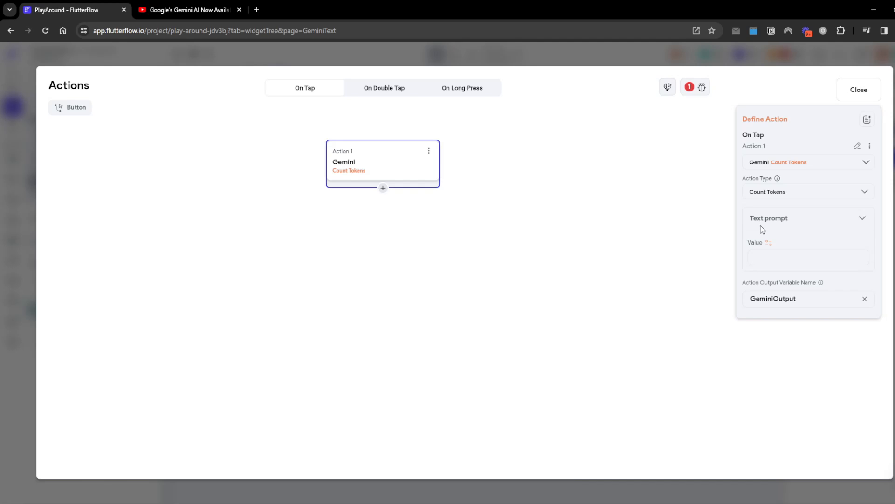
{"action": "left_click", "coordinate": [805, 191]}
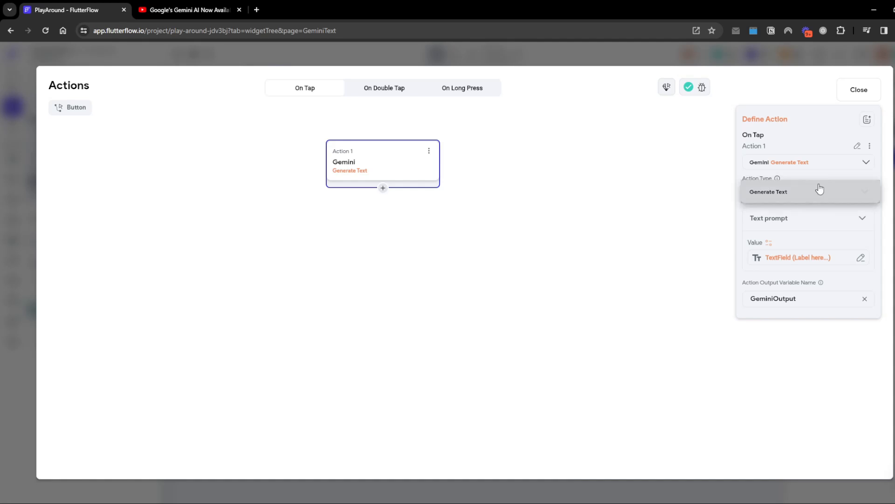
{"action": "left_click", "coordinate": [808, 191]}
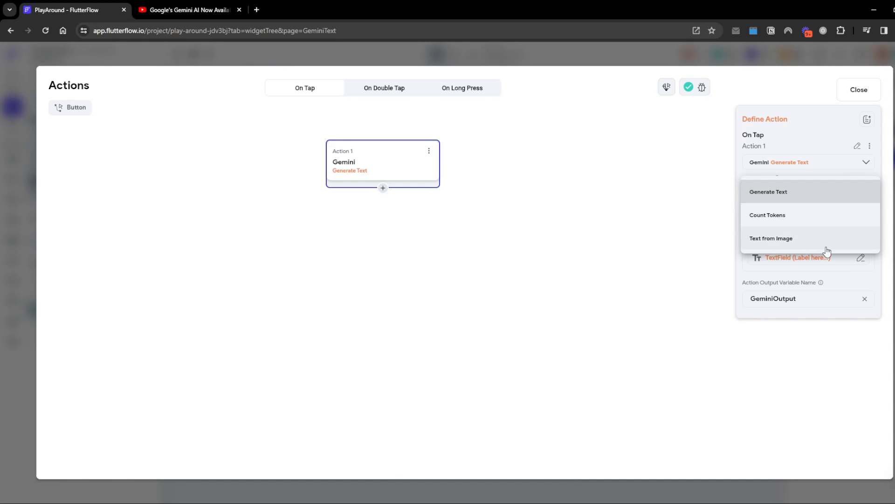
{"action": "left_click", "coordinate": [859, 90]}
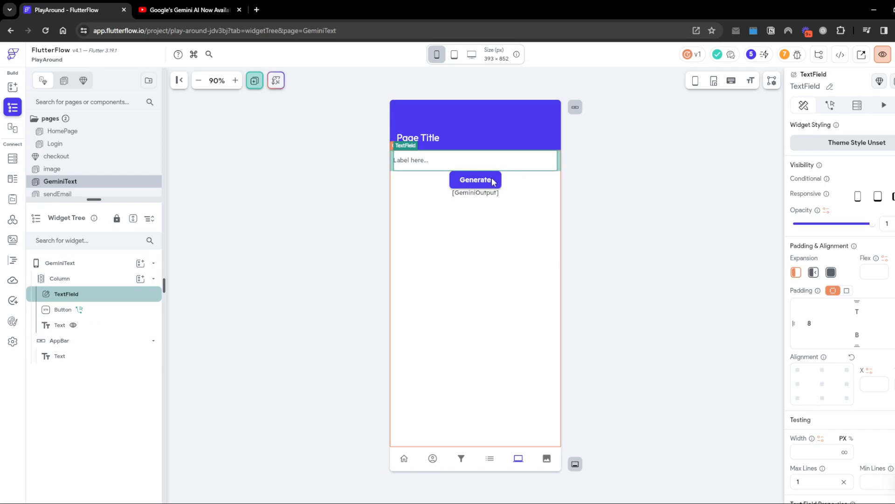
{"action": "mouse_move", "coordinate": [448, 177]}
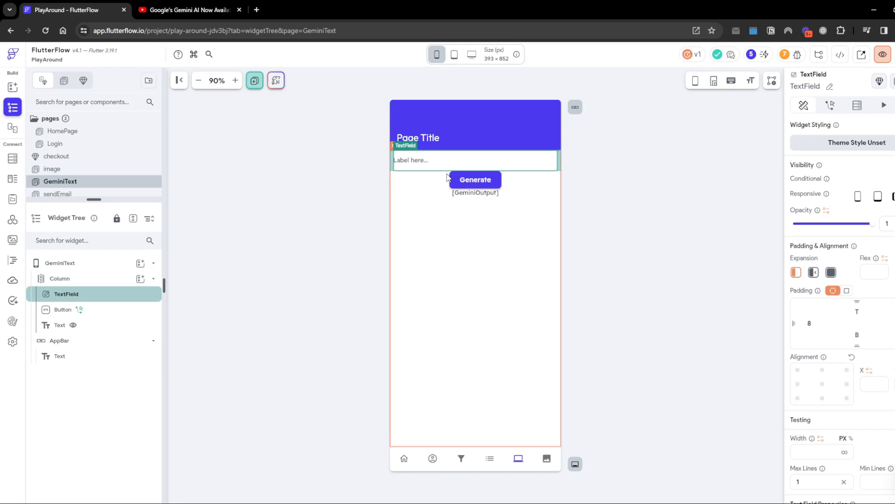
{"action": "left_click", "coordinate": [475, 179]}
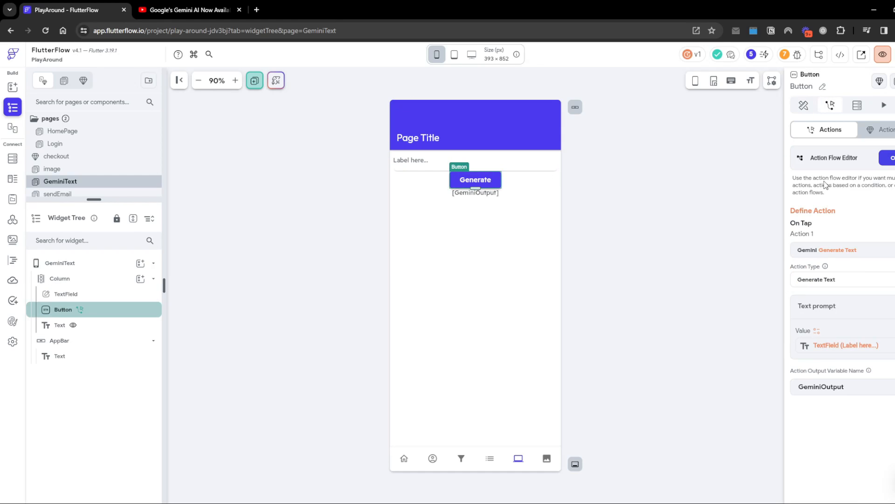
{"action": "left_click", "coordinate": [833, 156]}
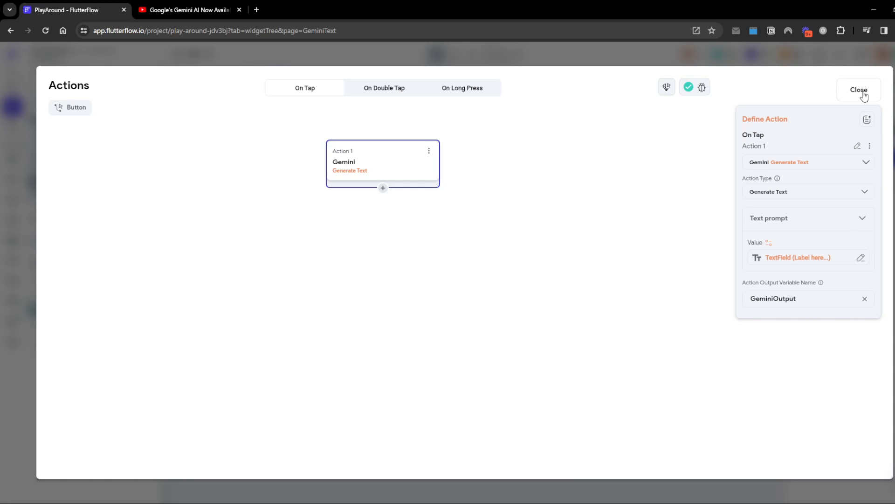
{"action": "left_click", "coordinate": [858, 89]}
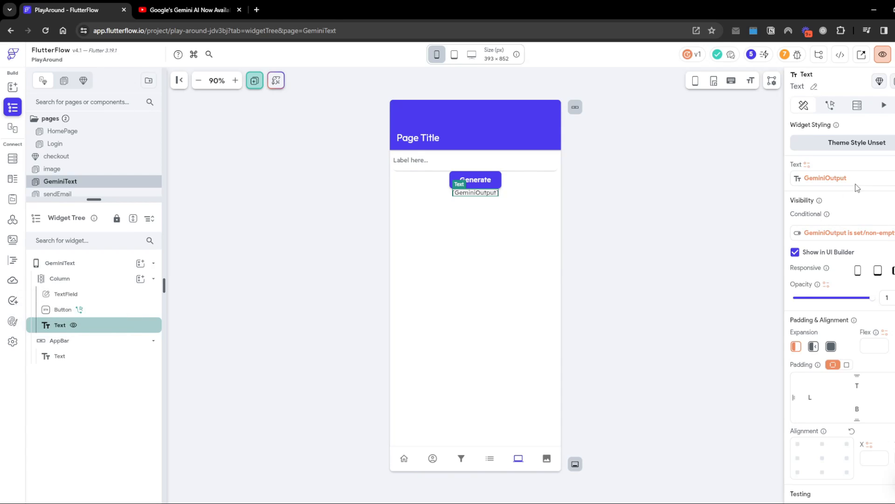
{"action": "left_click", "coordinate": [826, 177]}
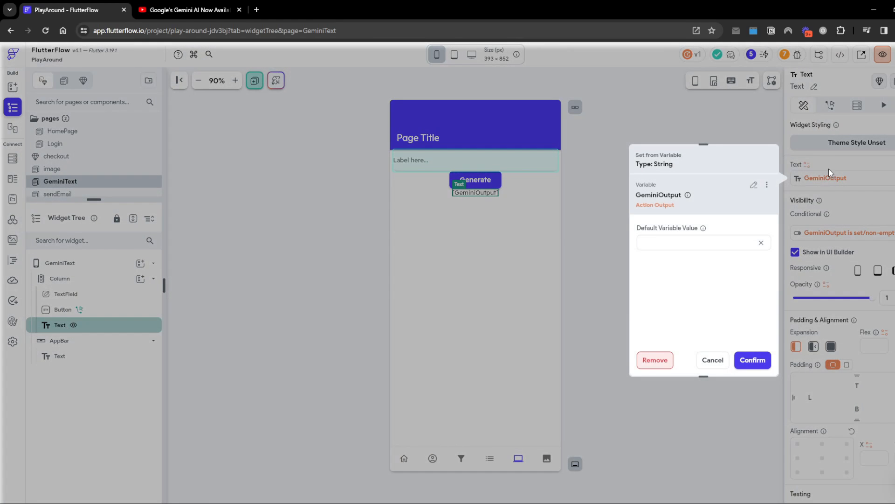
{"action": "mouse_move", "coordinate": [722, 199]}
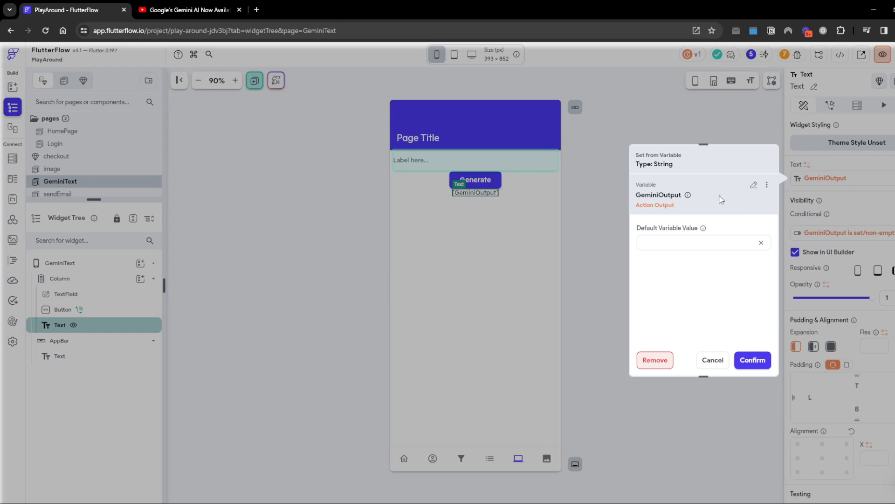
{"action": "left_click", "coordinate": [752, 360]}
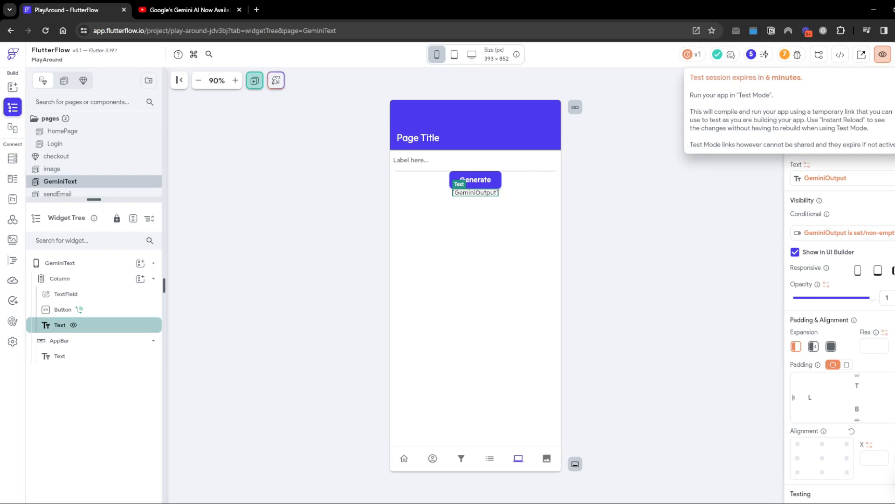
In Test Mode, ask "what is a dog?" and generate Gemini's answer on the page.
{"action": "left_click", "coordinate": [886, 54]}
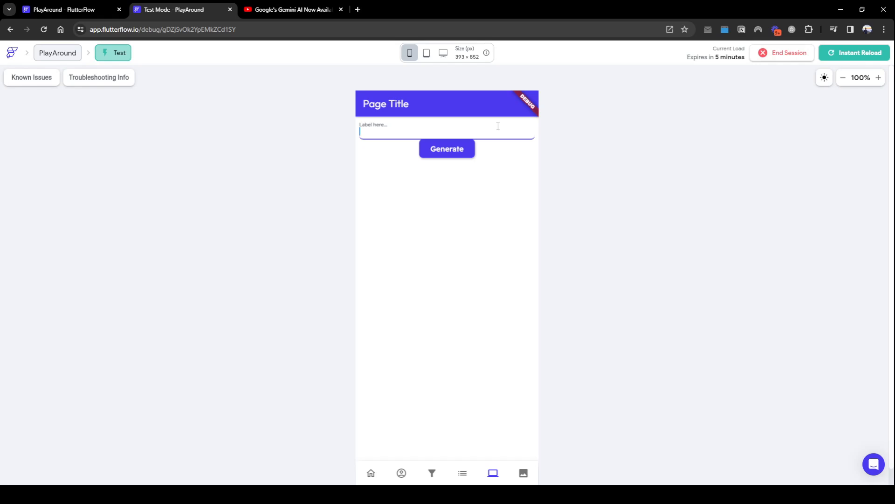
{"action": "type", "text": "what a"}
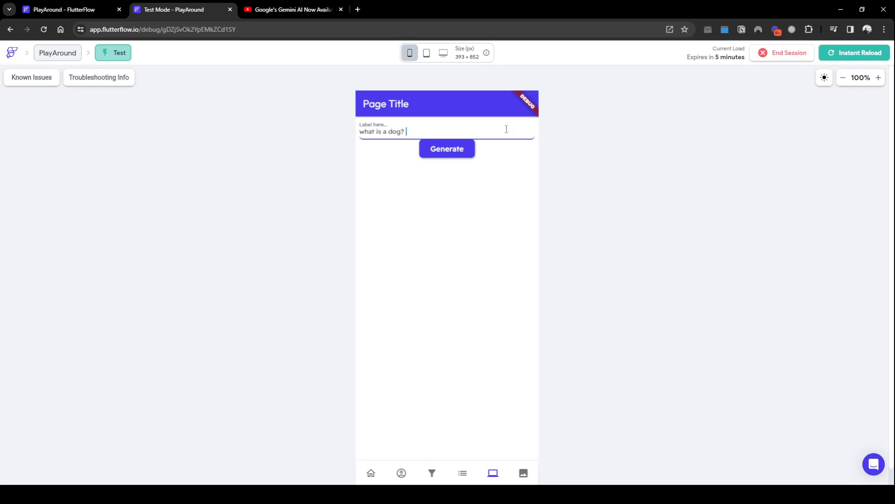
{"action": "left_click", "coordinate": [447, 148]}
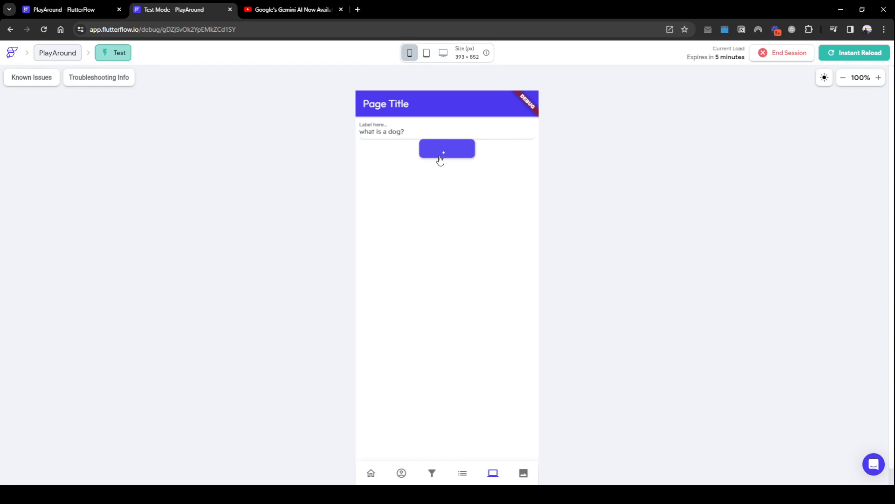
{"action": "left_click", "coordinate": [447, 148]}
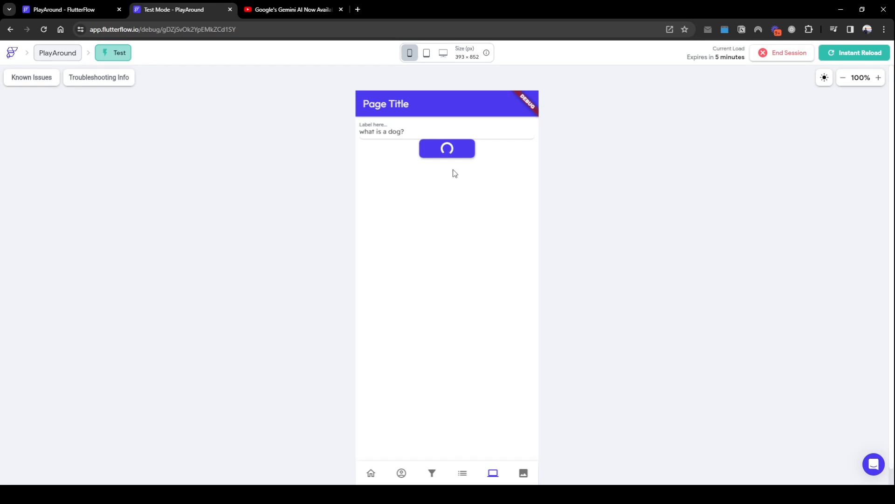
{"action": "left_click", "coordinate": [447, 148]}
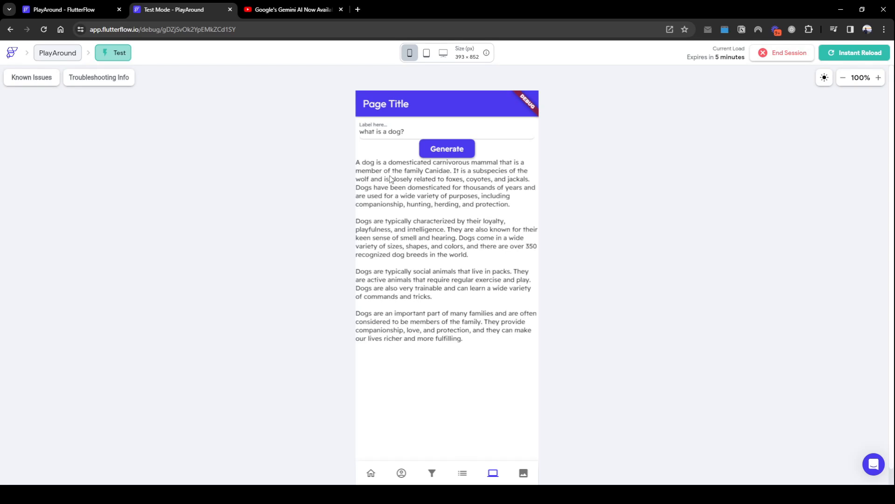